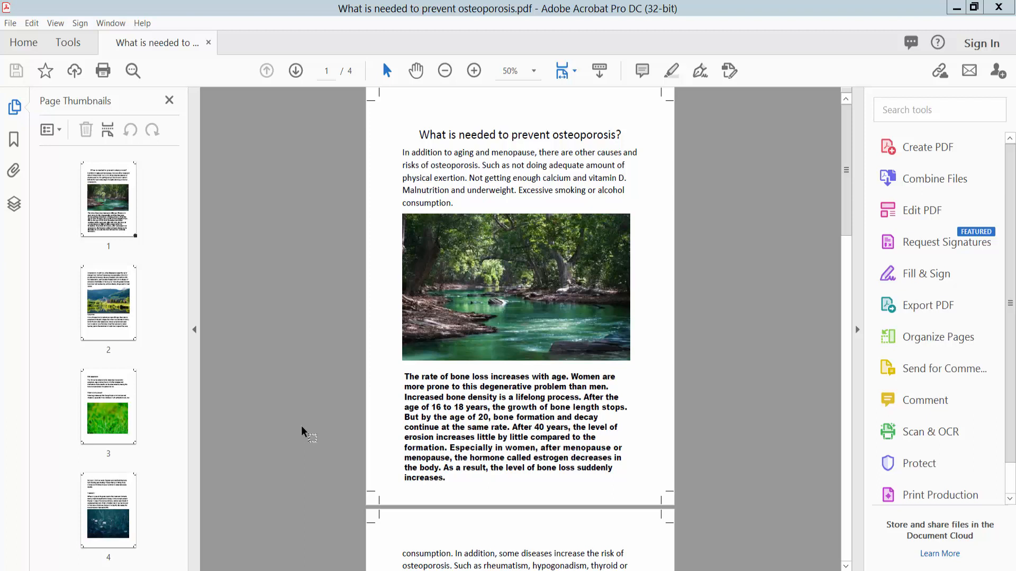
mouse_move(616, 24)
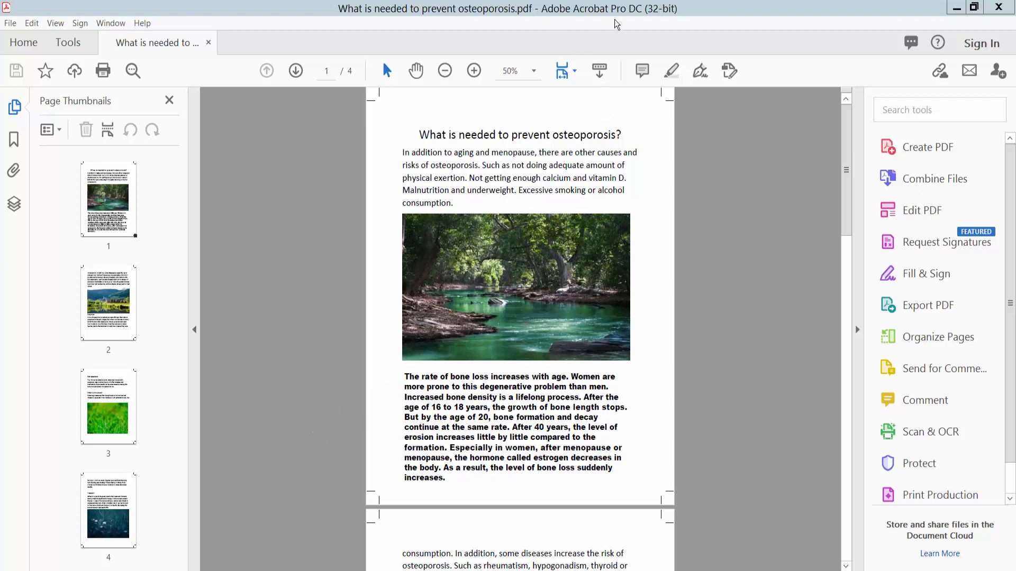
mouse_move(651, 214)
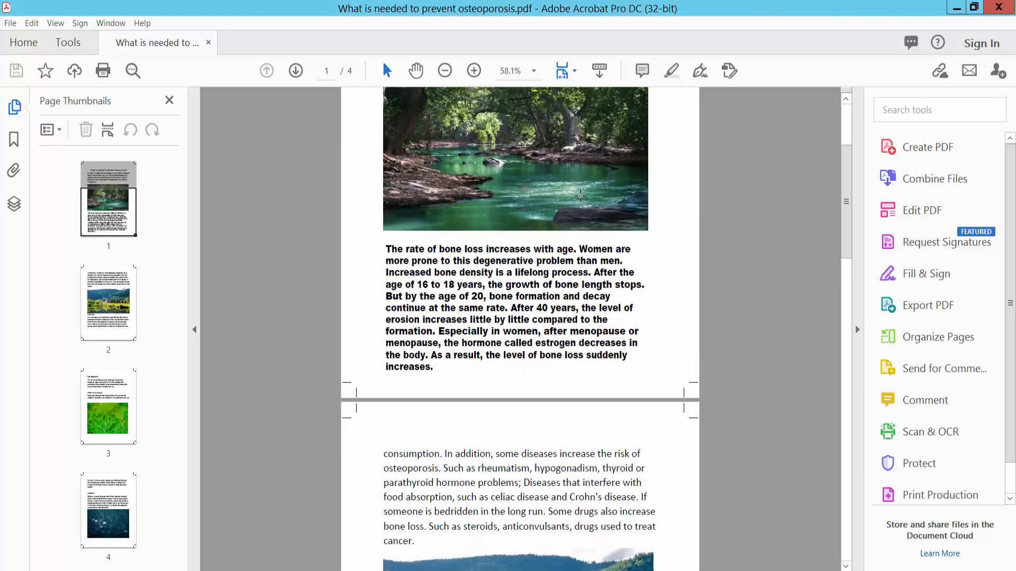
Reach Print Production under Protect & Standardize in the full Tools collection
scroll(down, 3)
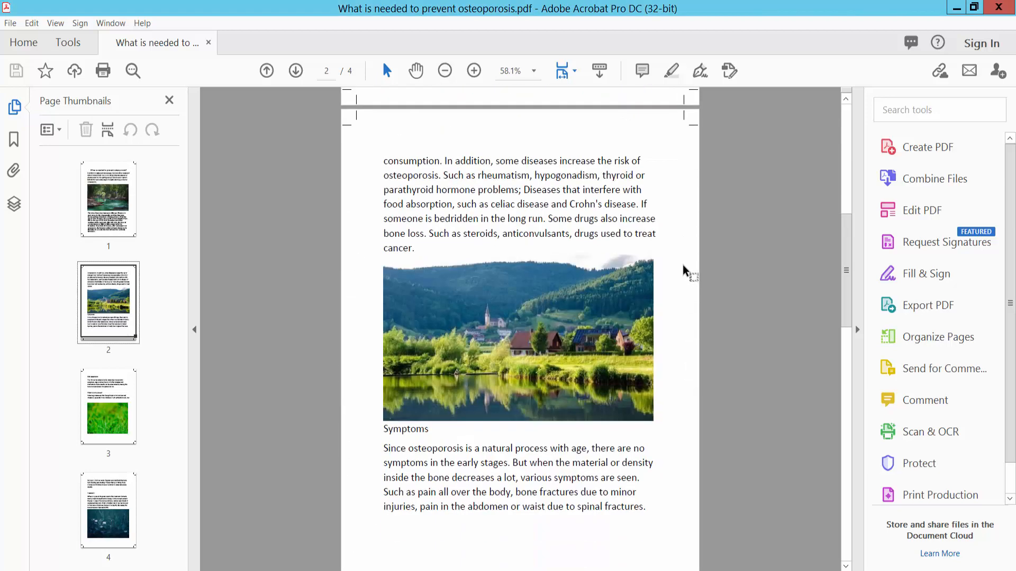
scroll(down, 3)
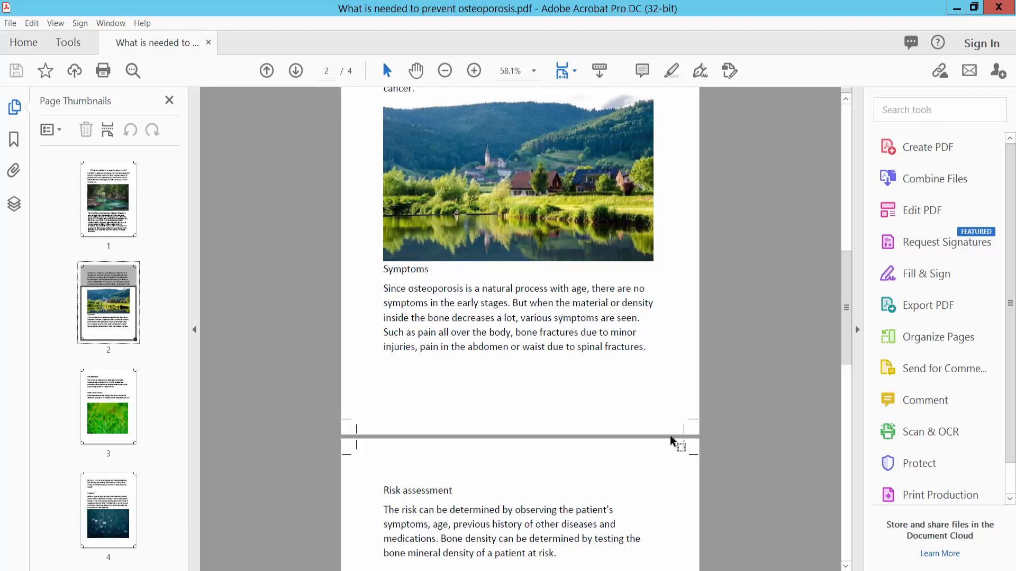
mouse_move(96, 72)
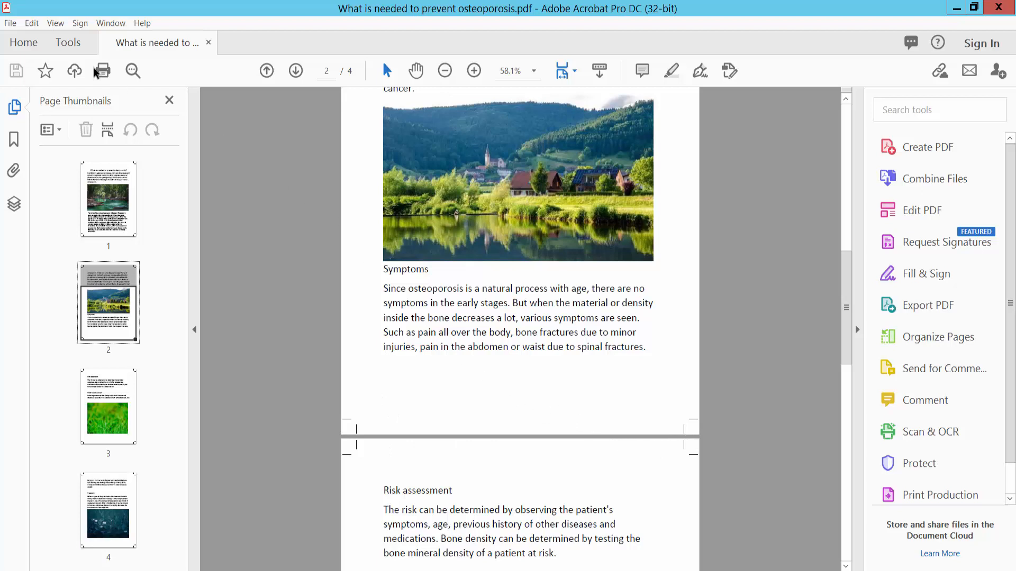
click(67, 43)
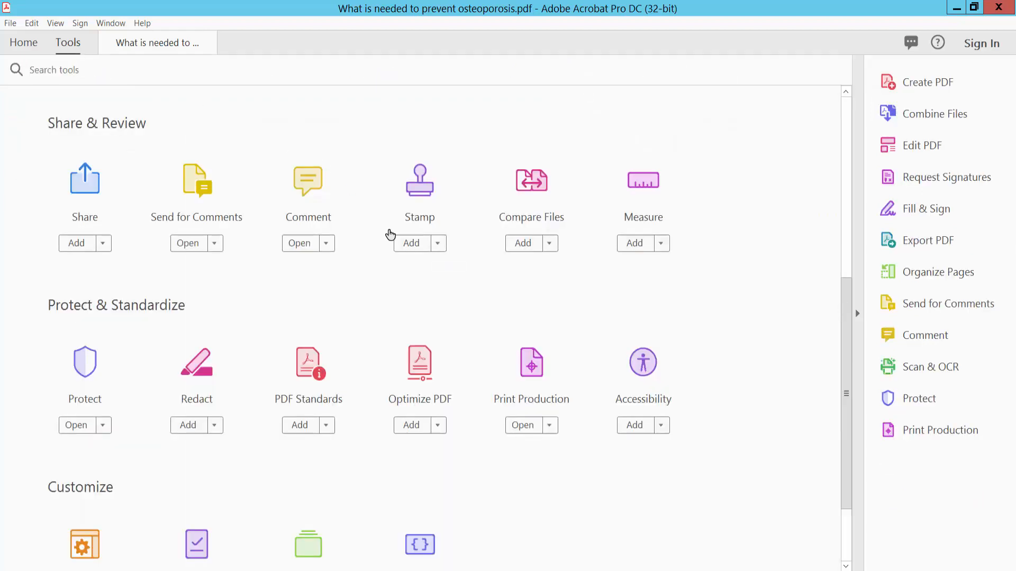
scroll(down, 3)
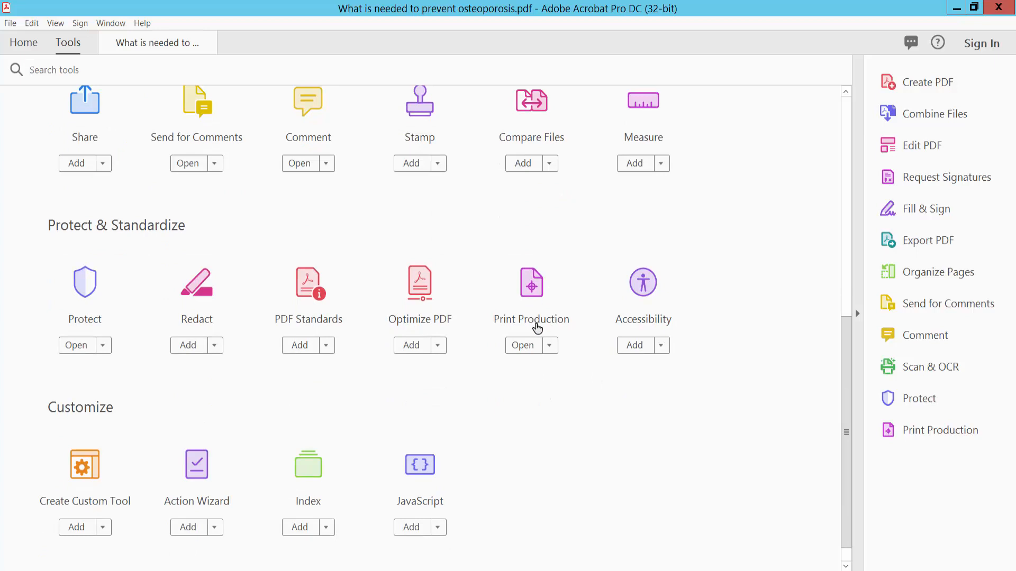
click(523, 345)
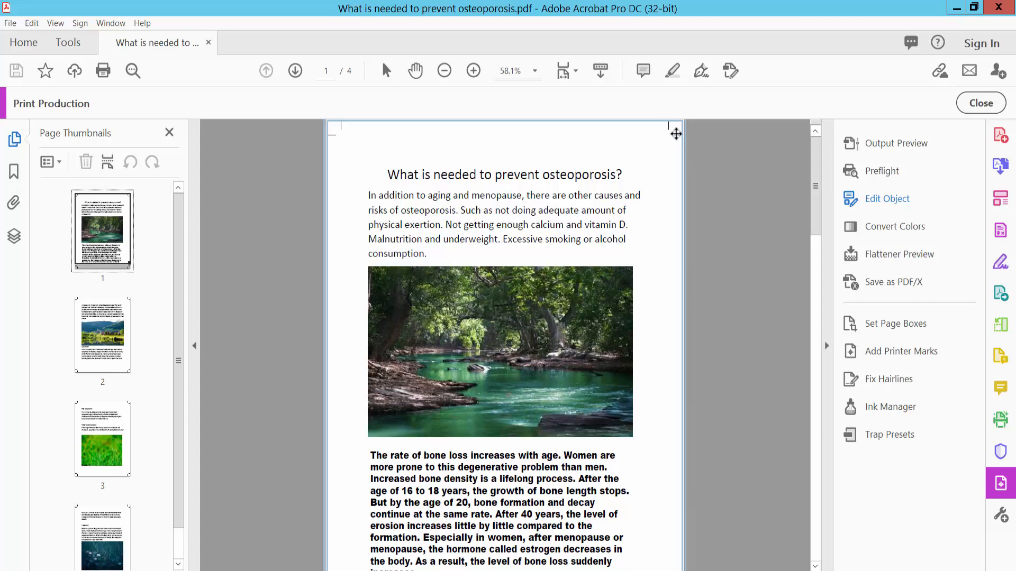
Delete the corner crop marks on pages 1 and 2 with Edit Object
right_click(675, 133)
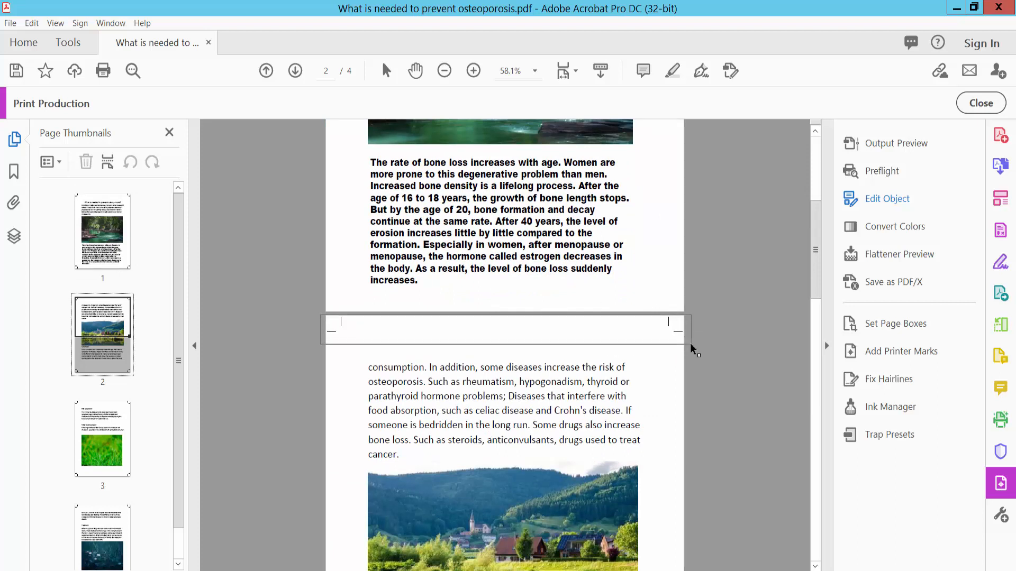
right_click(678, 332)
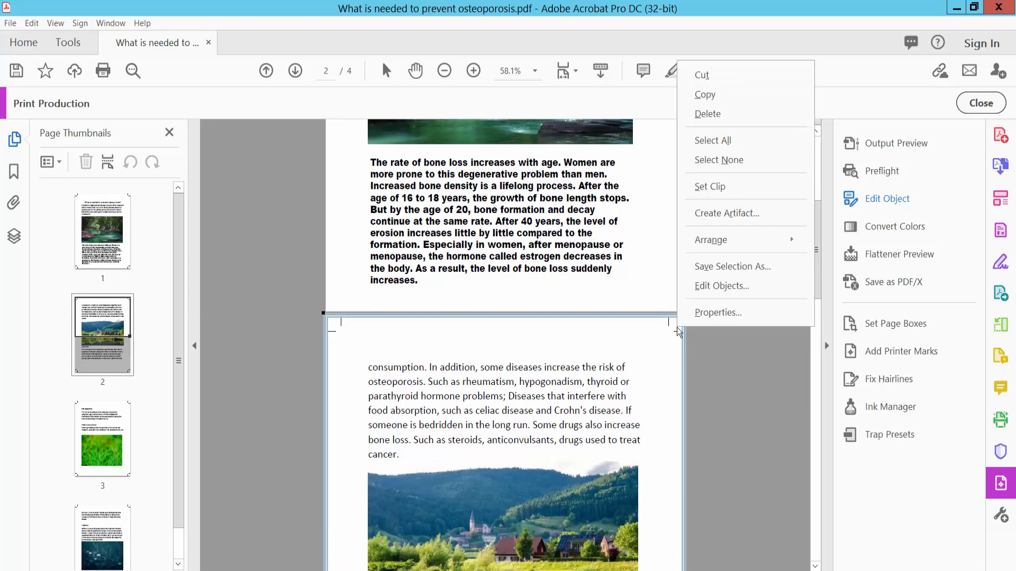
click(707, 118)
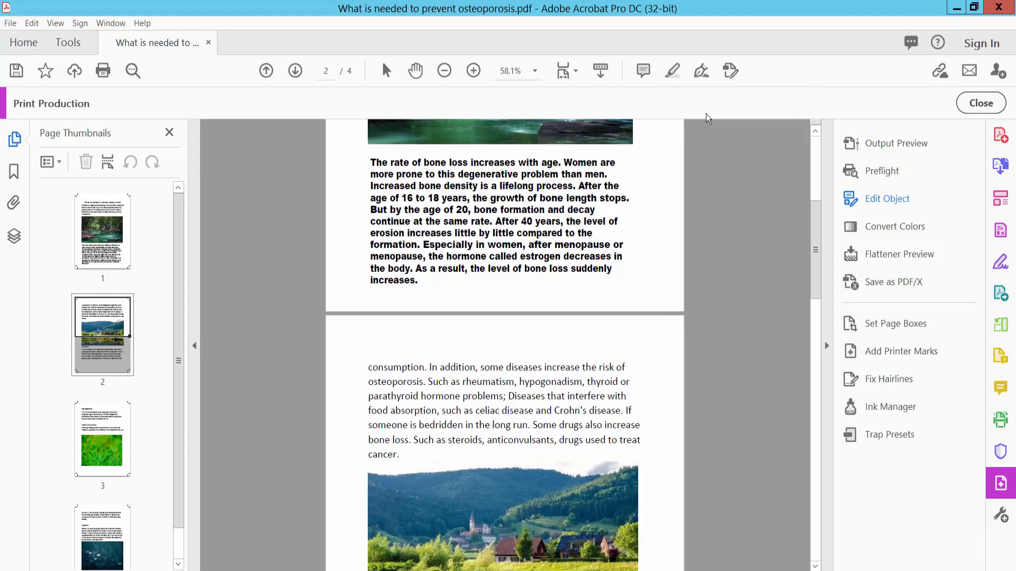
scroll(down, 3)
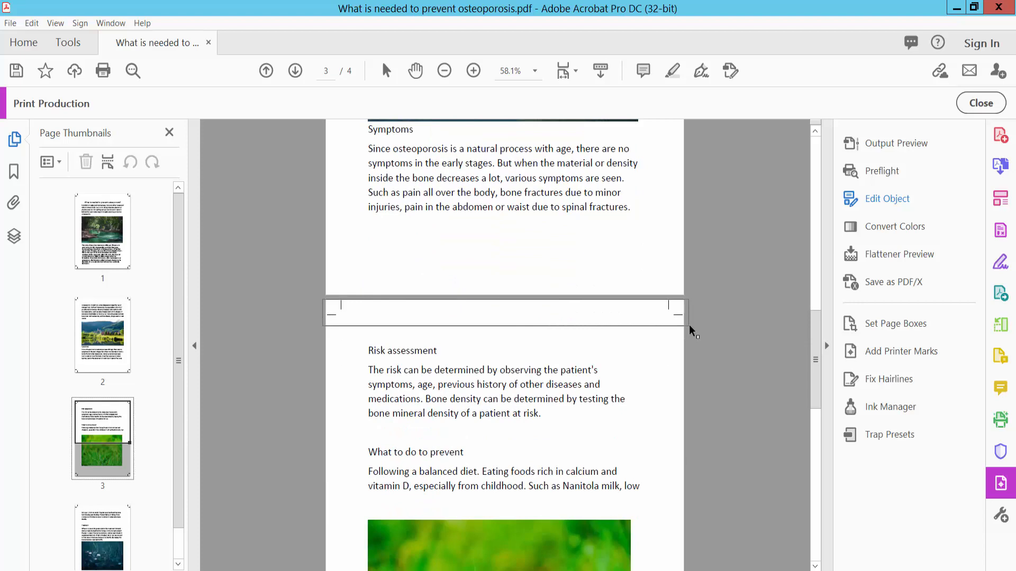
Delete the corner crop marks on pages 3 and 4 the same way
right_click(692, 331)
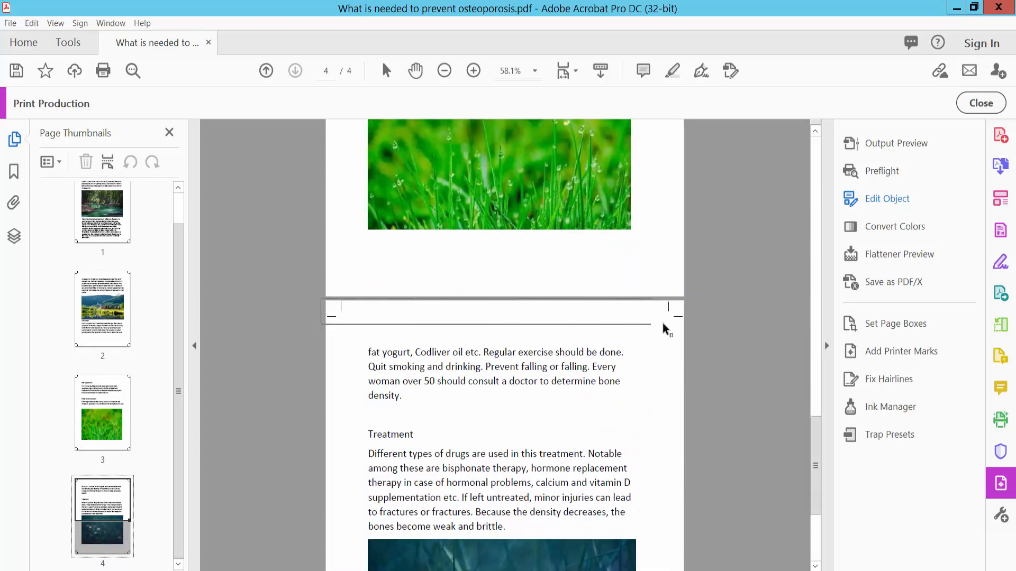
right_click(670, 306)
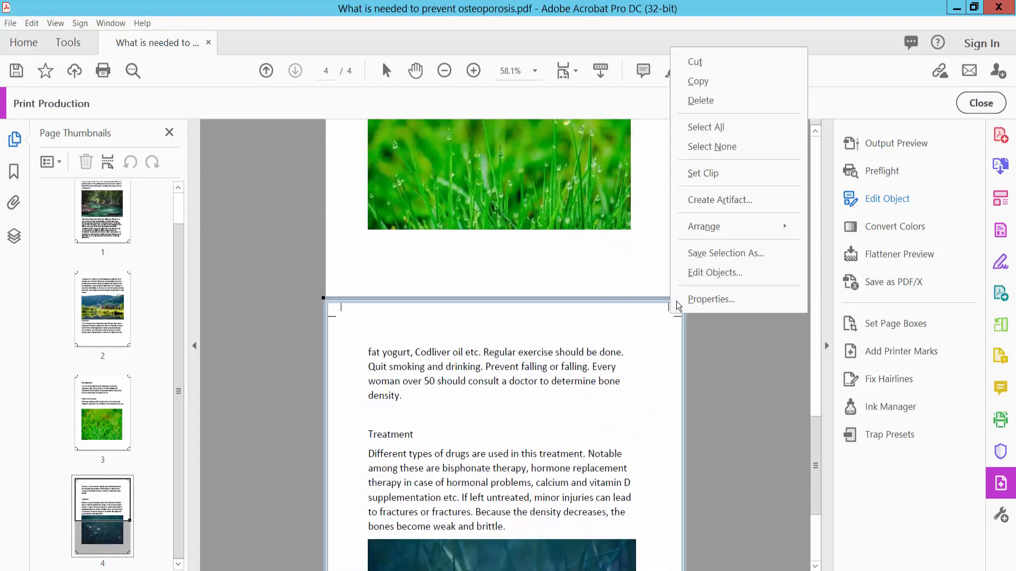
click(588, 254)
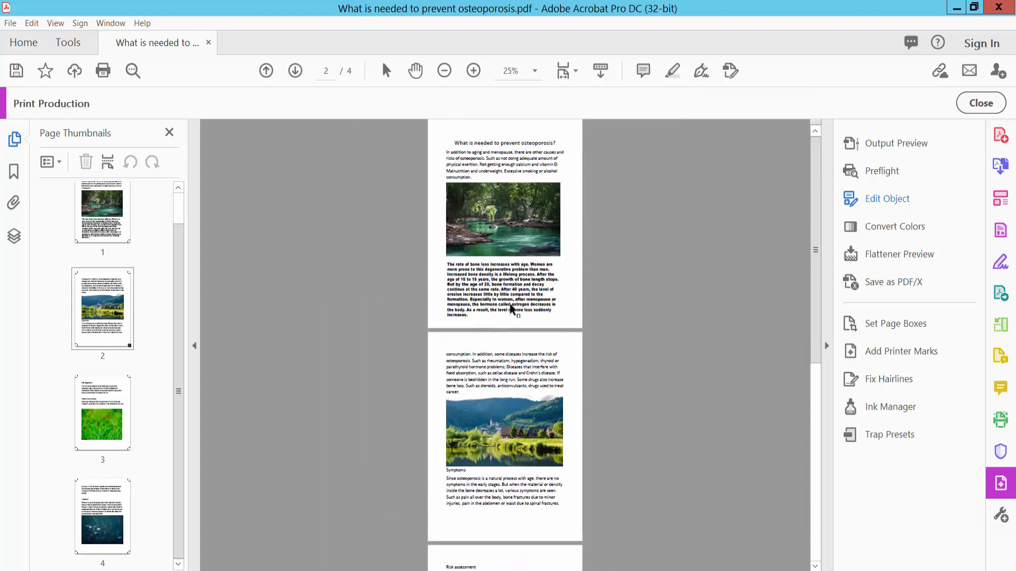
Save the PDF via File and close Print Production, returning to the general tools pane
click(473, 71)
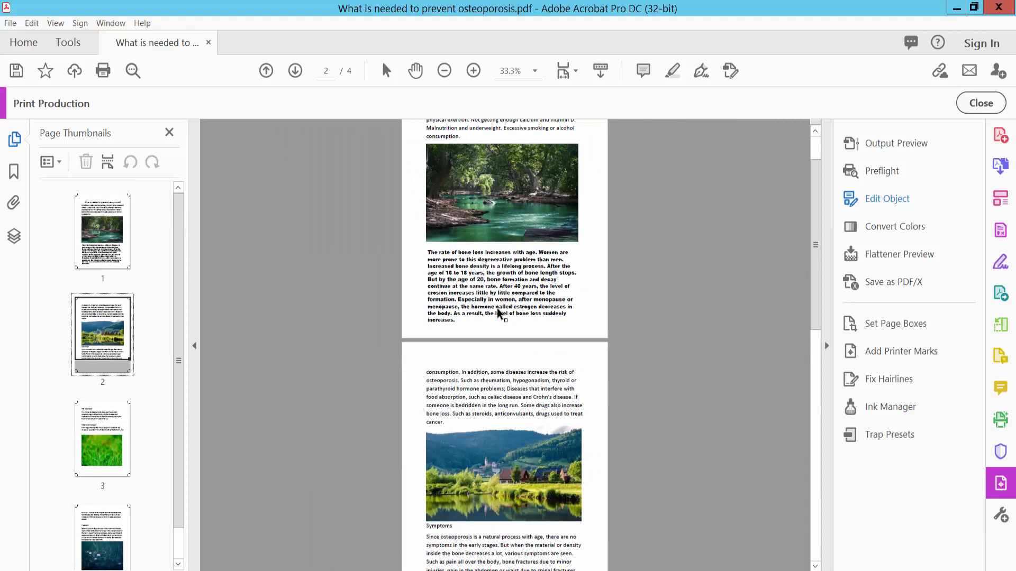
click(10, 23)
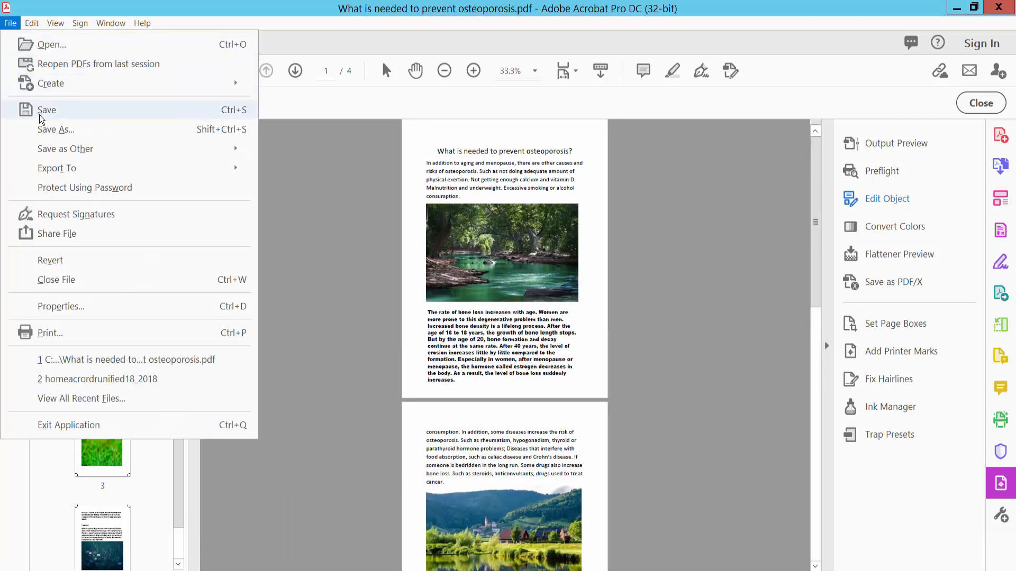
mouse_move(47, 133)
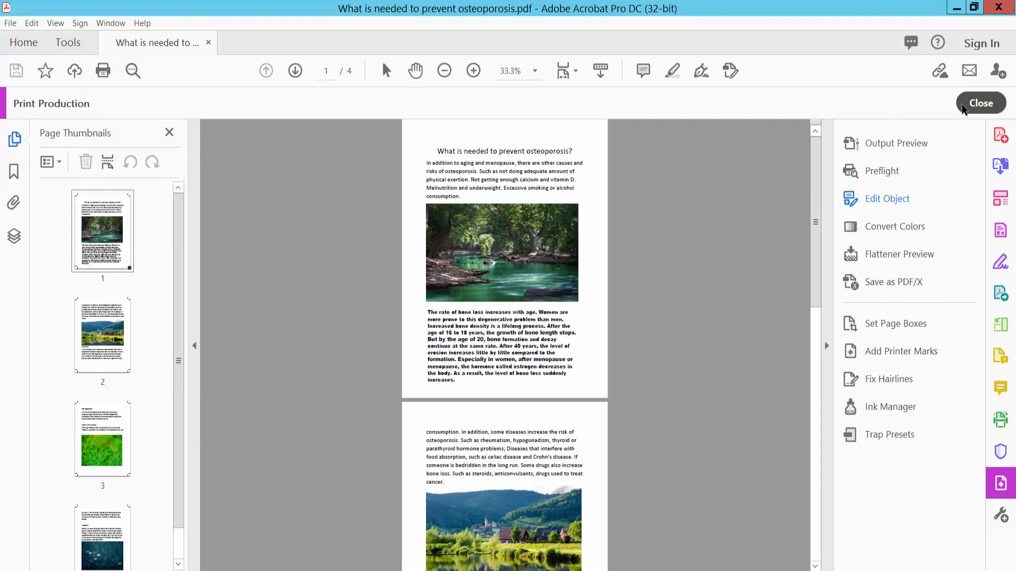
click(980, 103)
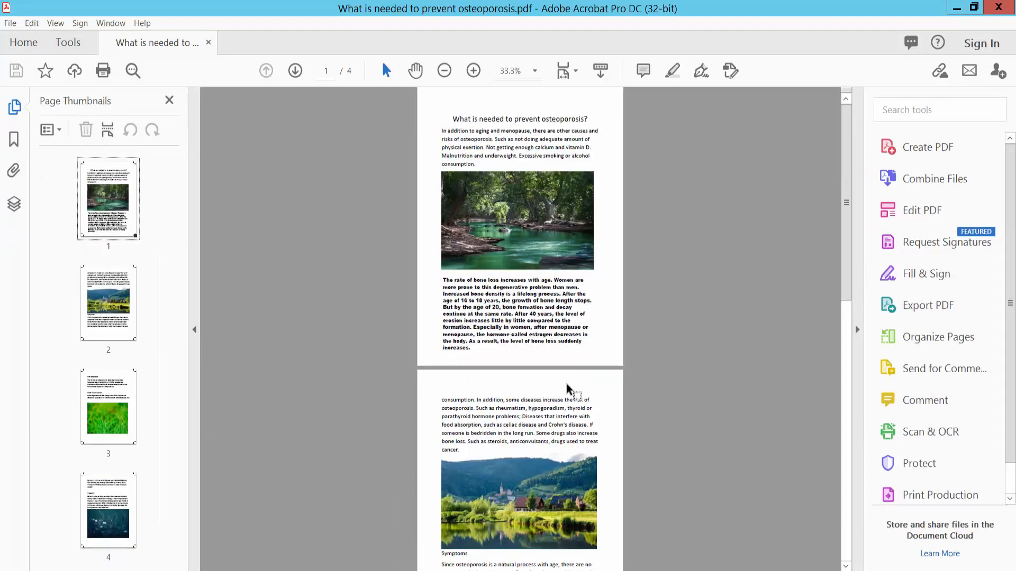
scroll(down, 3)
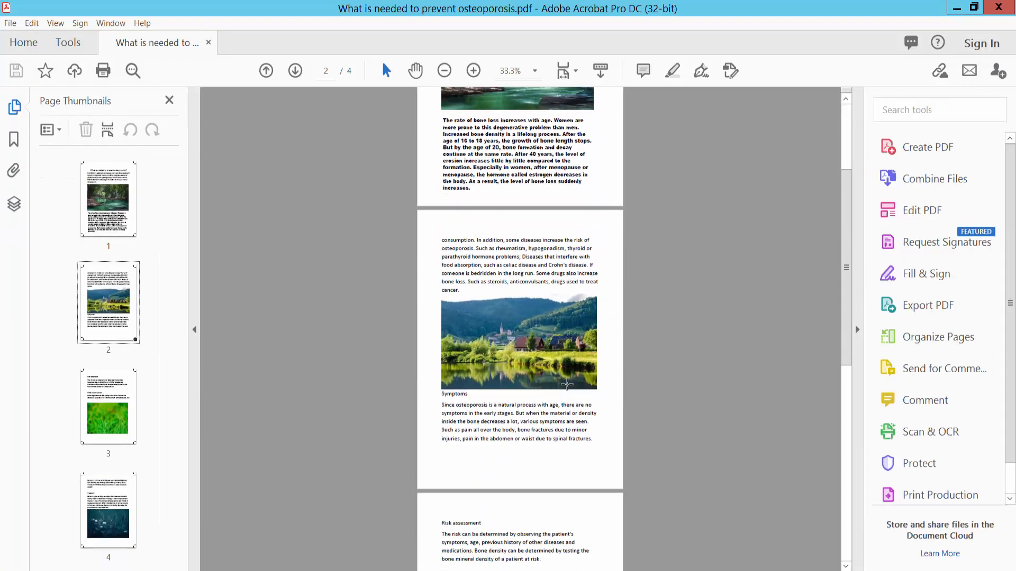